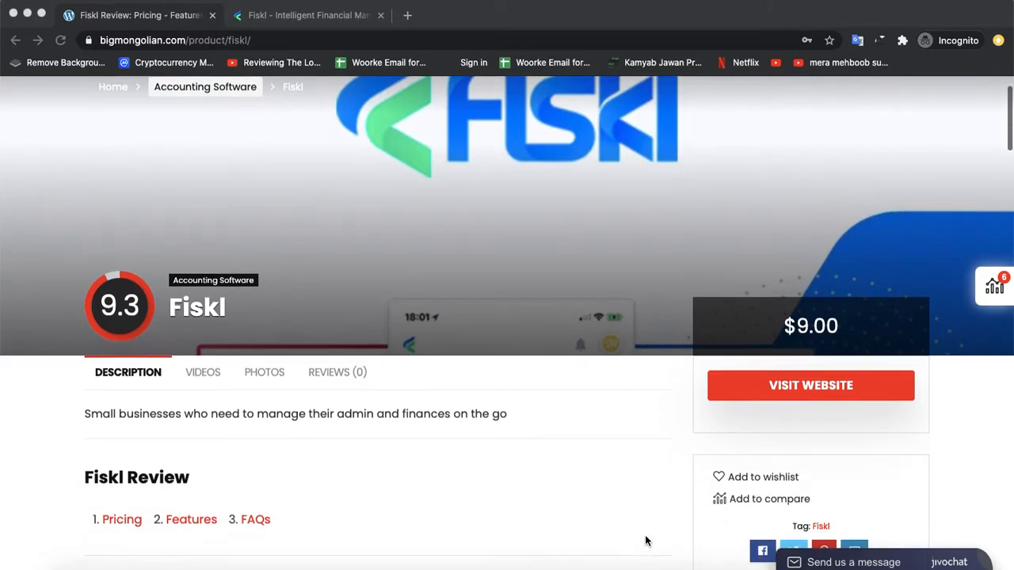
- Scroll the Fiskl review past Description, Pricing ($9/month per user, free version, no trial) and Features
{"action": "scroll", "scroll_direction": "down", "scroll_amount": 3}
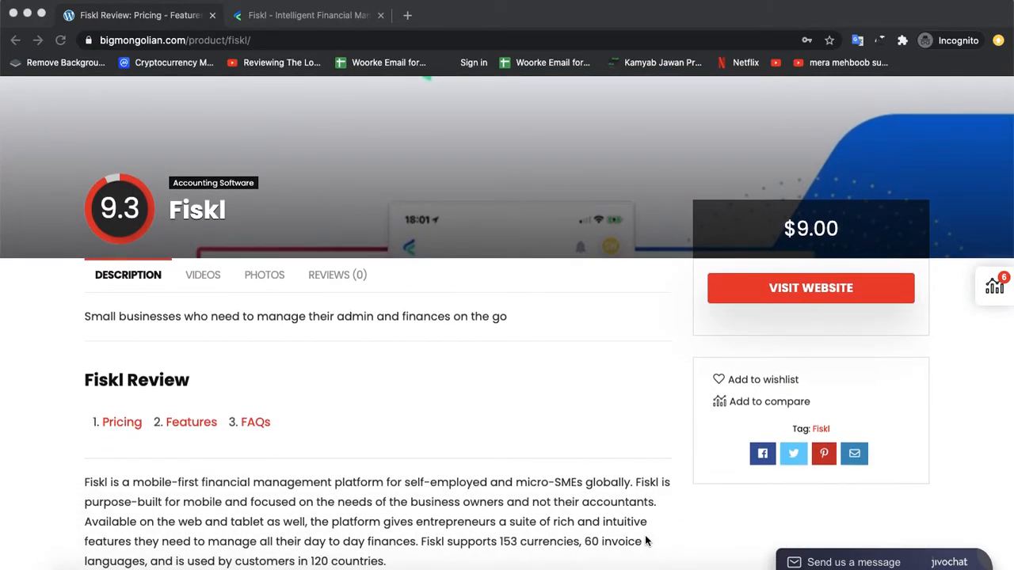
{"action": "scroll", "scroll_direction": "down", "scroll_amount": 3}
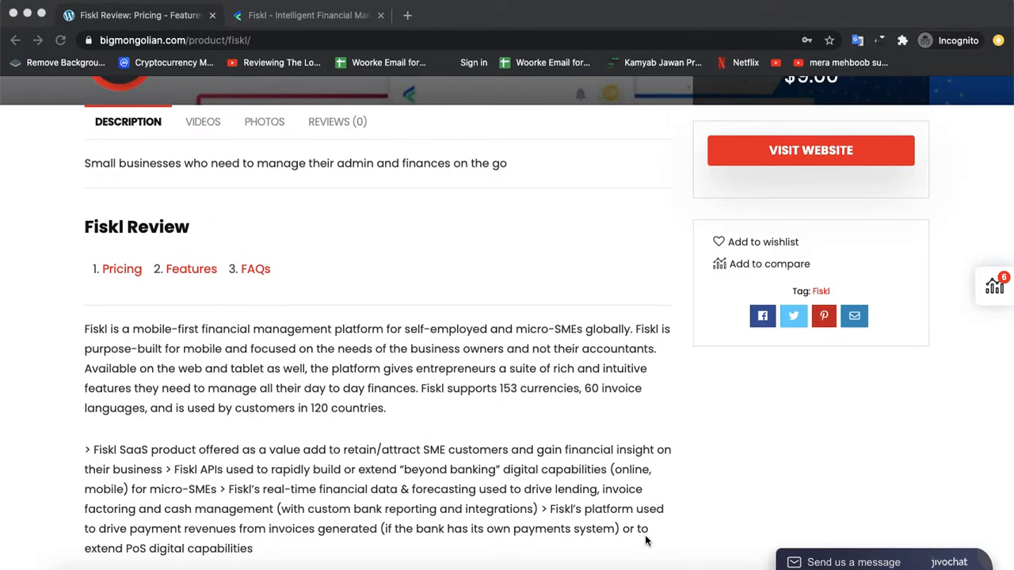
{"action": "scroll", "scroll_direction": "down", "scroll_amount": 3}
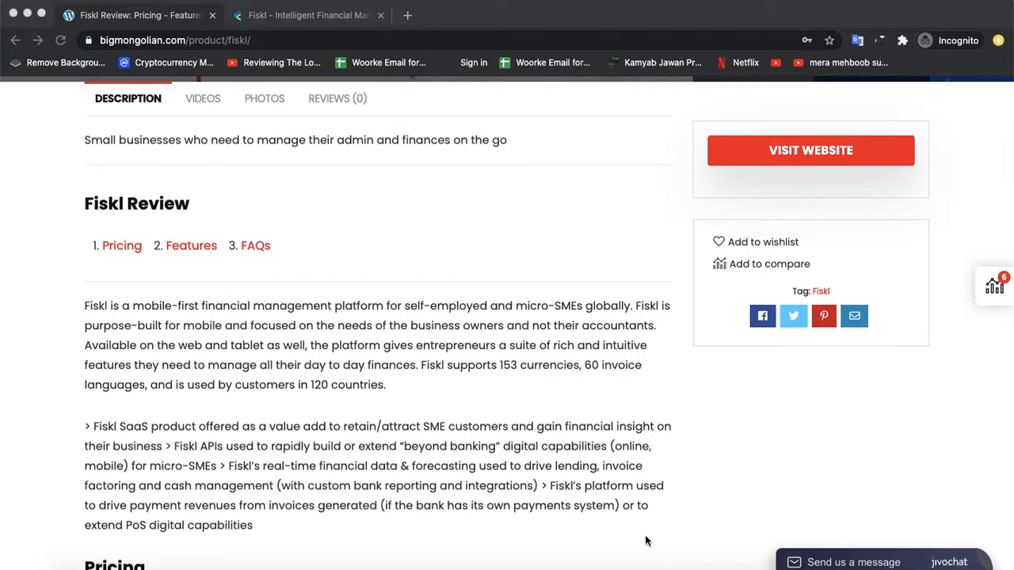
{"action": "scroll", "scroll_direction": "down", "scroll_amount": 3}
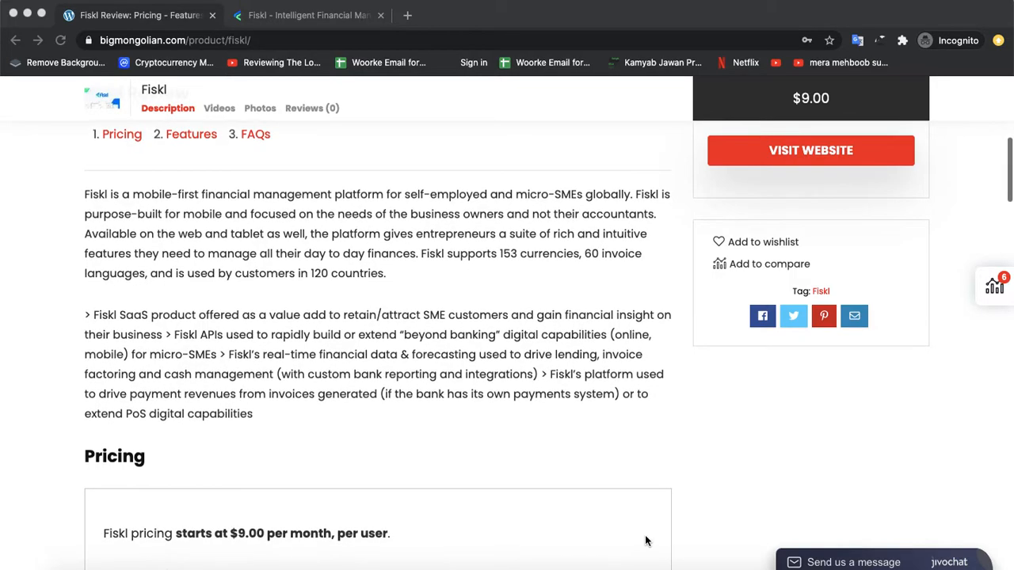
{"action": "scroll", "scroll_direction": "down", "scroll_amount": 3}
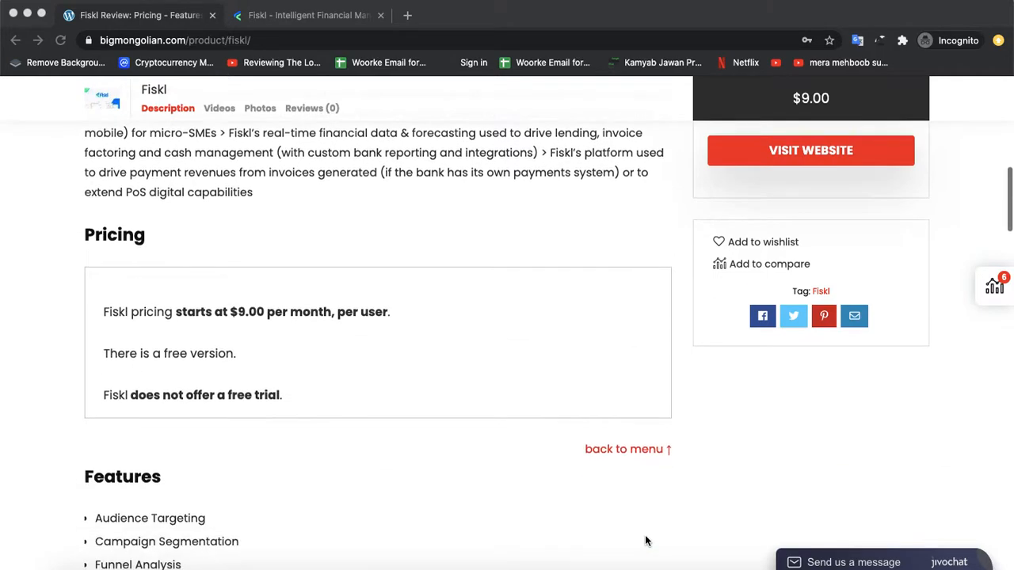
{"action": "scroll", "scroll_direction": "down", "scroll_amount": 3}
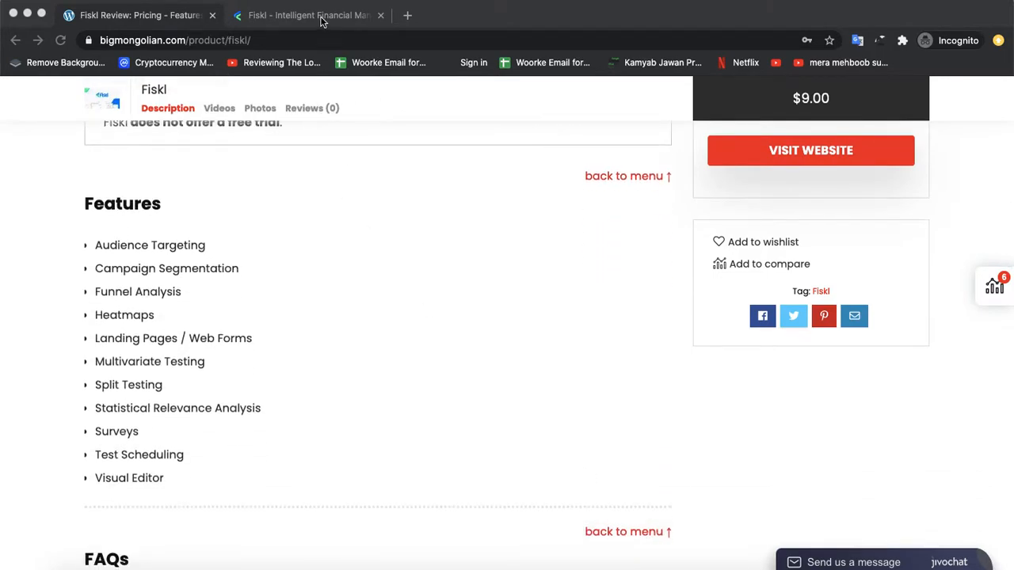
- Switch to the official Fiskl tab, scroll its homepage to the footer and back, and head to Pricing
{"action": "left_click", "coordinate": [307, 16]}
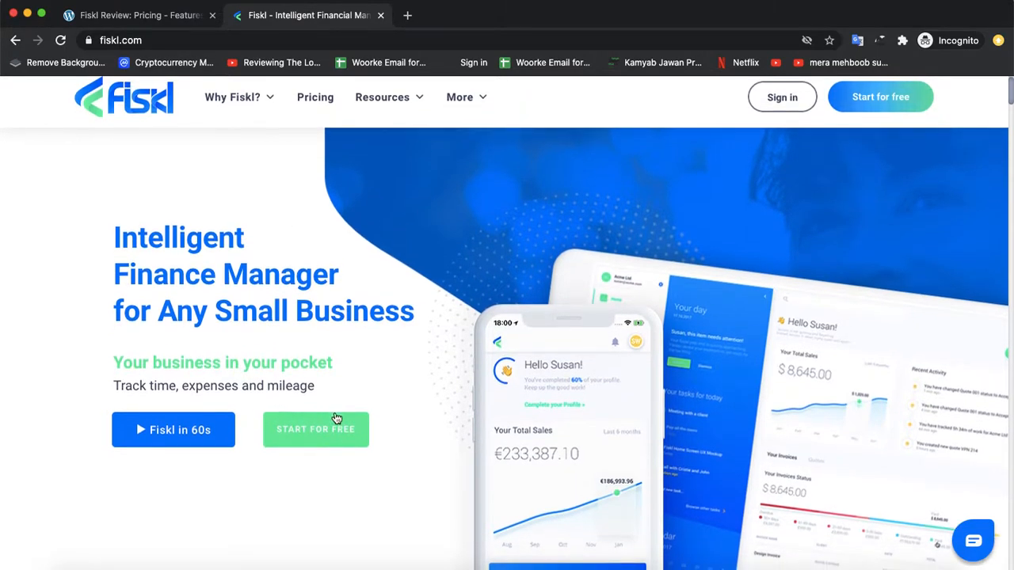
{"action": "scroll", "scroll_direction": "down", "scroll_amount": 3}
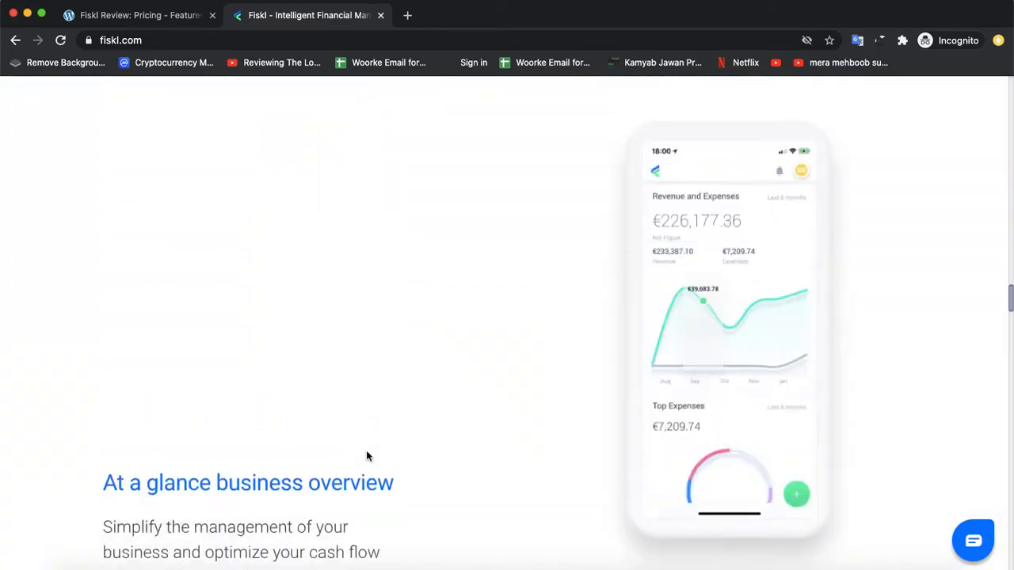
{"action": "scroll", "scroll_direction": "down", "scroll_amount": 3}
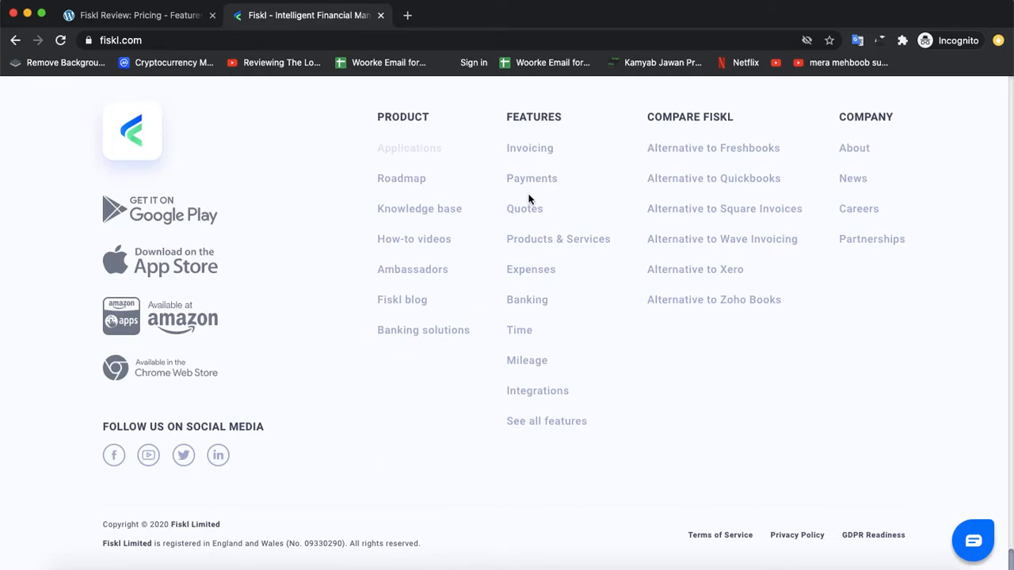
{"action": "mouse_move", "coordinate": [662, 410]}
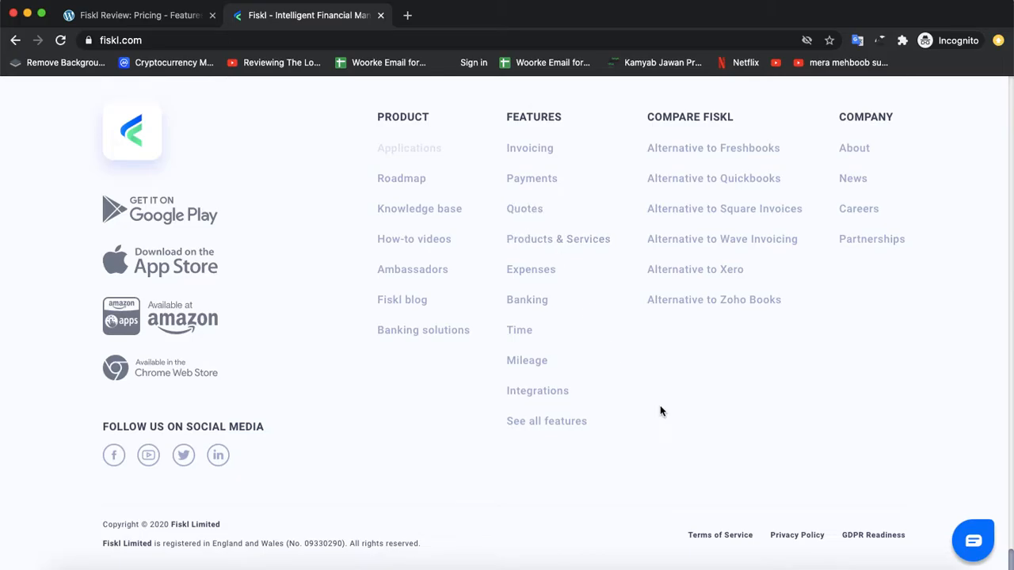
{"action": "scroll", "scroll_direction": "up", "scroll_amount": 3}
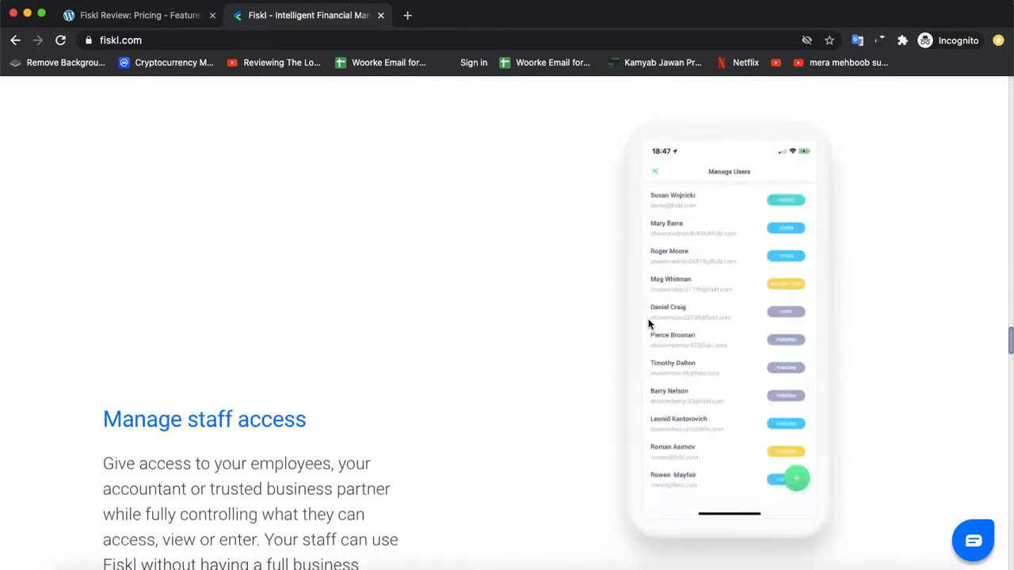
{"action": "scroll", "scroll_direction": "up", "scroll_amount": 3}
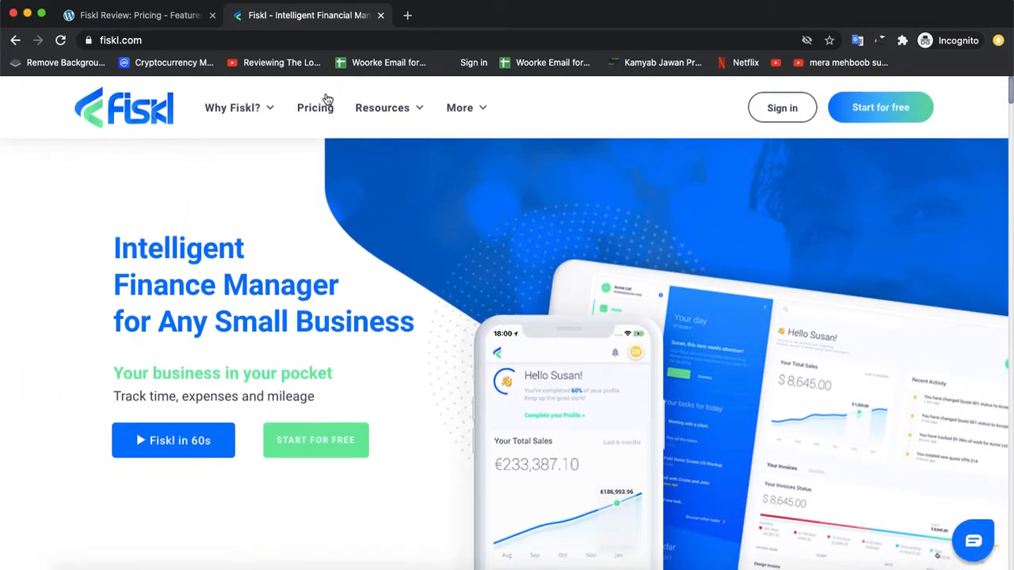
{"action": "left_click", "coordinate": [314, 108]}
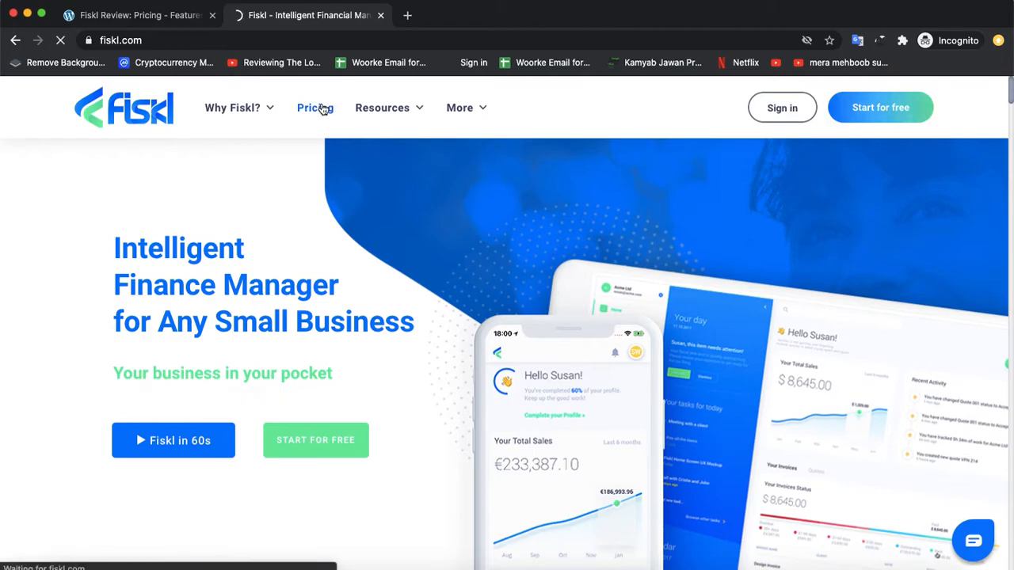
- Load the Pricing page and scroll through the Free, Solo, Plus, Pro and Prime plan cards to the footer
{"action": "left_click", "coordinate": [314, 107]}
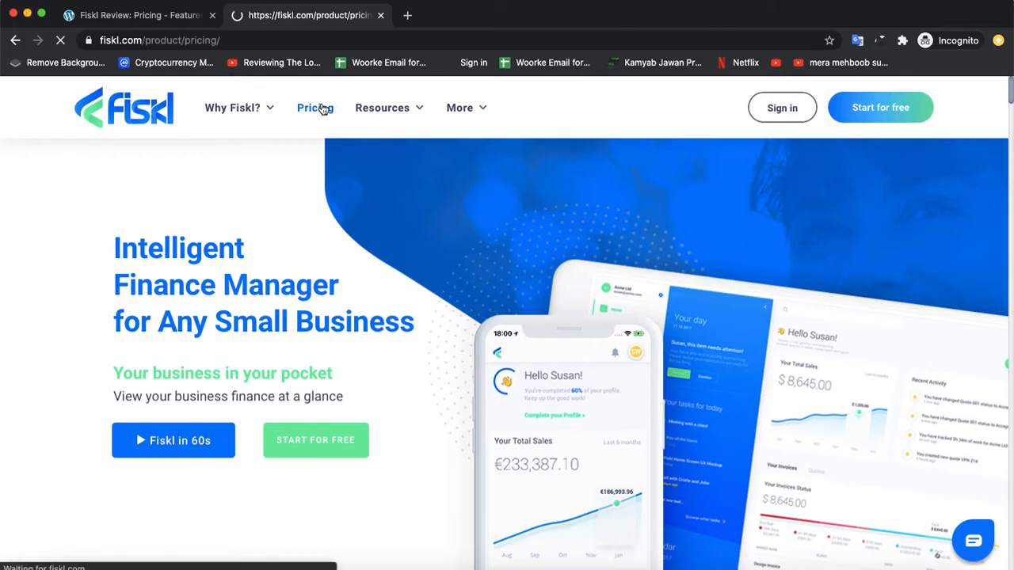
{"action": "left_click", "coordinate": [313, 107]}
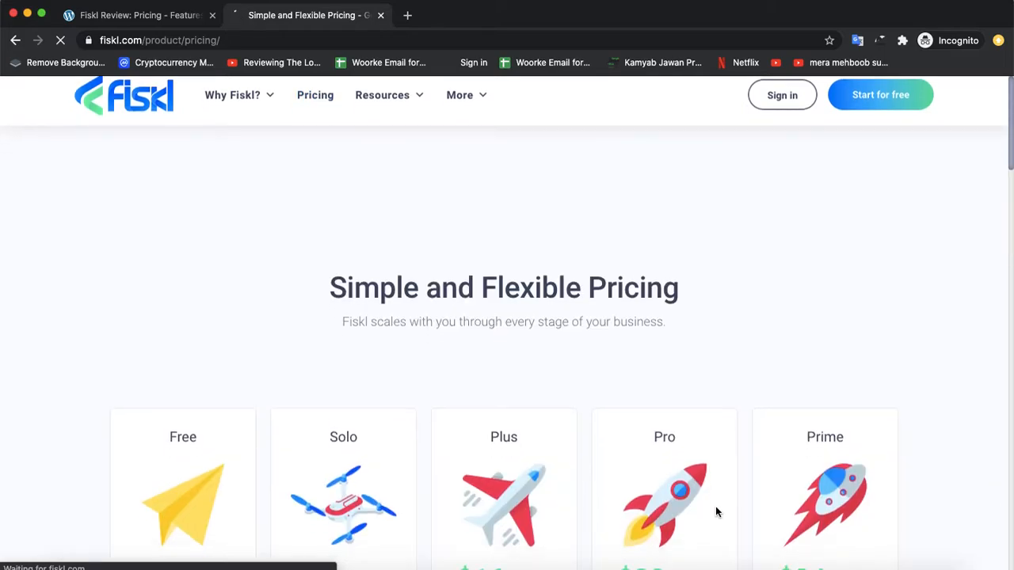
{"action": "scroll", "scroll_direction": "down", "scroll_amount": 3}
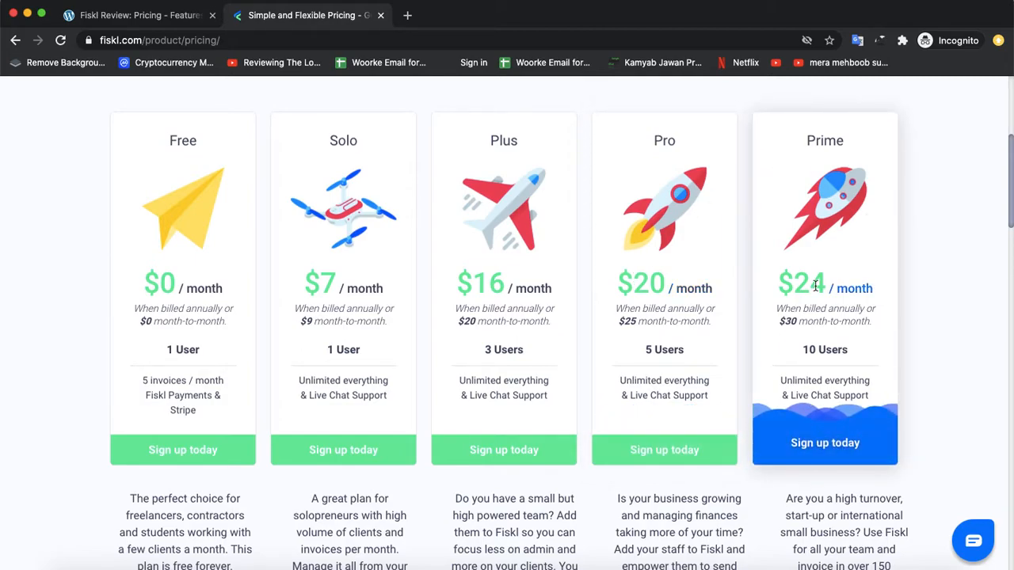
{"action": "scroll", "scroll_direction": "down", "scroll_amount": 3}
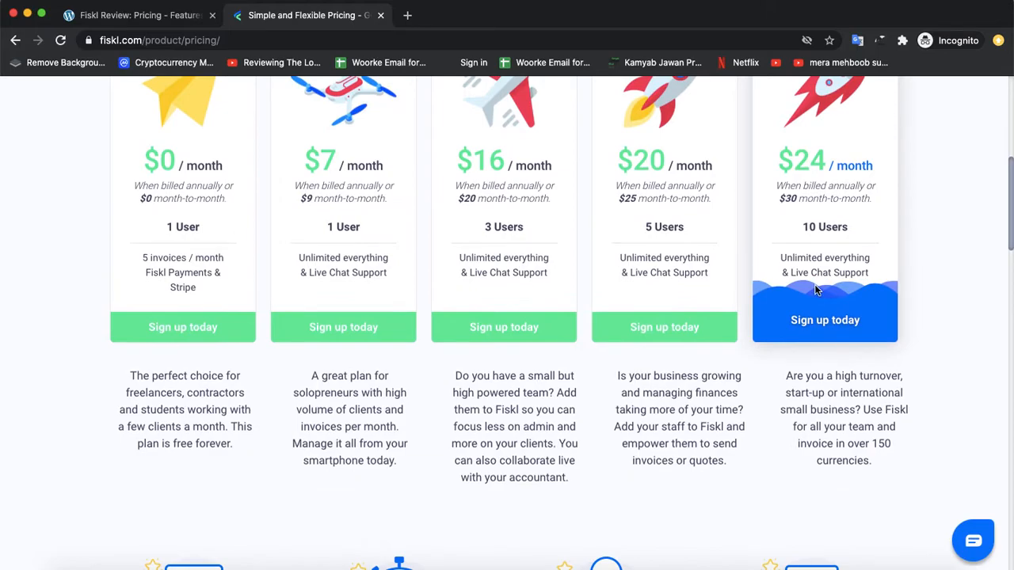
{"action": "scroll", "scroll_direction": "down", "scroll_amount": 3}
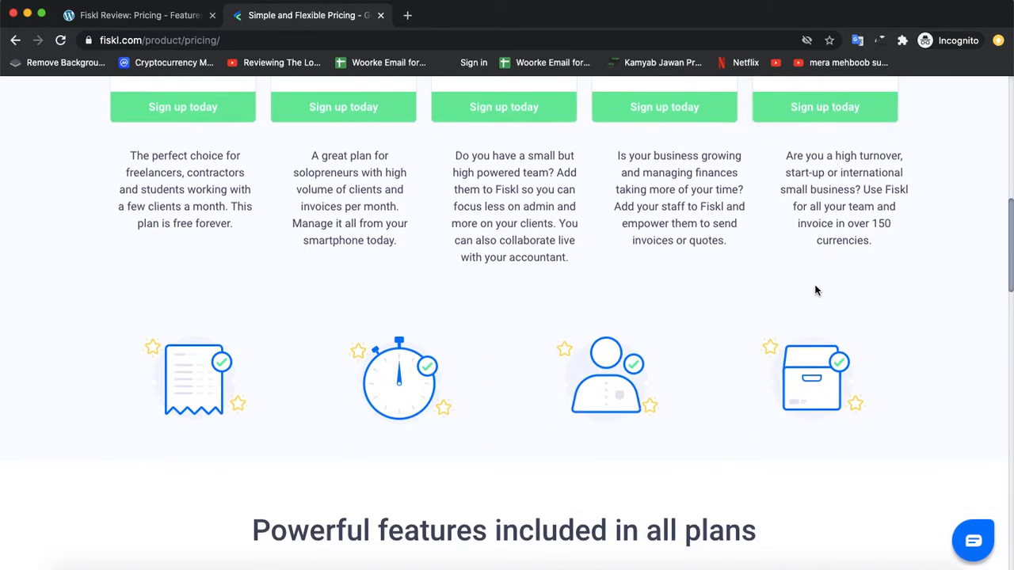
{"action": "scroll", "scroll_direction": "down", "scroll_amount": 3}
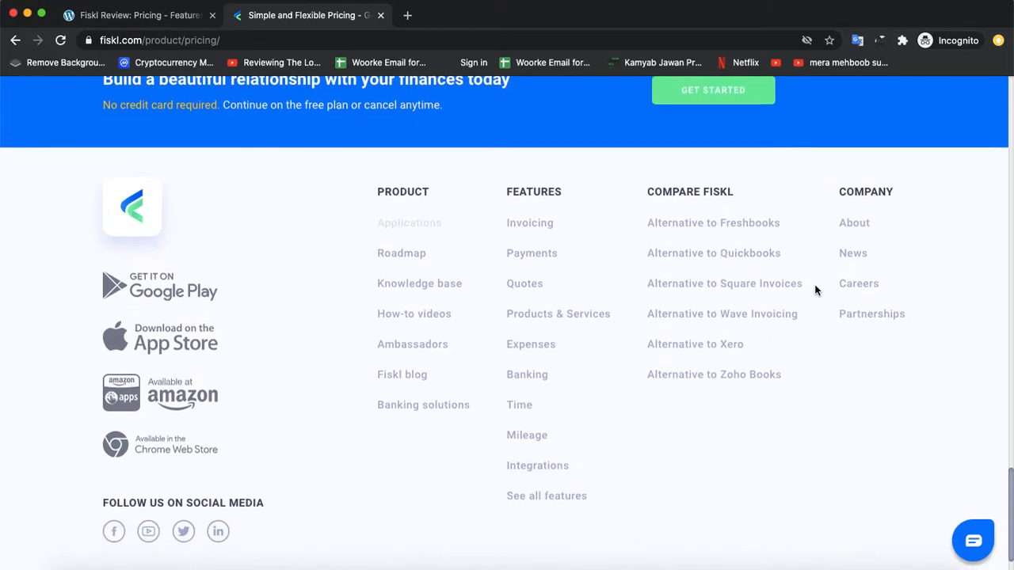
{"action": "scroll", "scroll_direction": "down", "scroll_amount": 3}
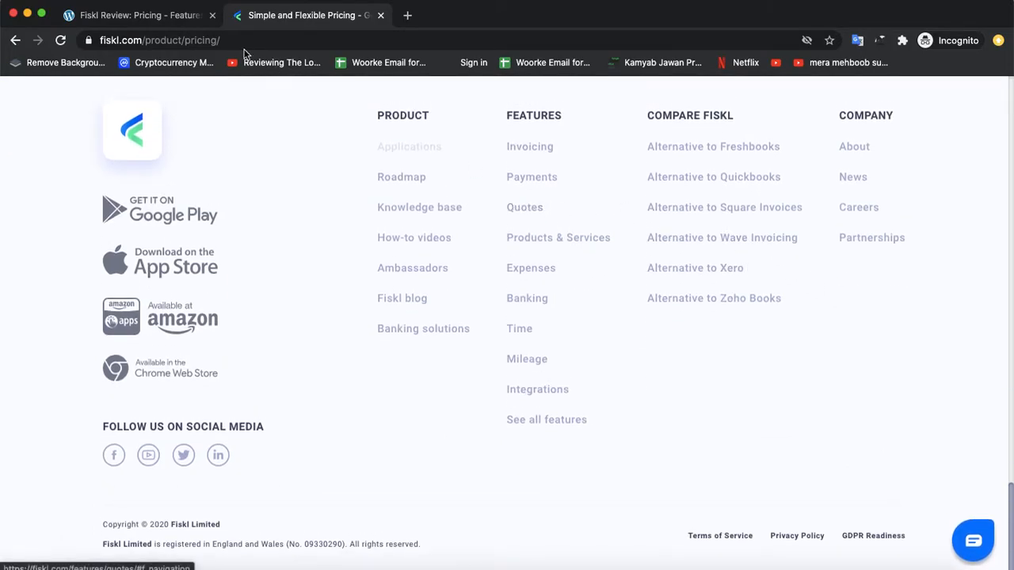
- Return to the Fiskl Review tab and scroll past FAQs to the 9.3 expert score and its rating bars
{"action": "left_click", "coordinate": [127, 16]}
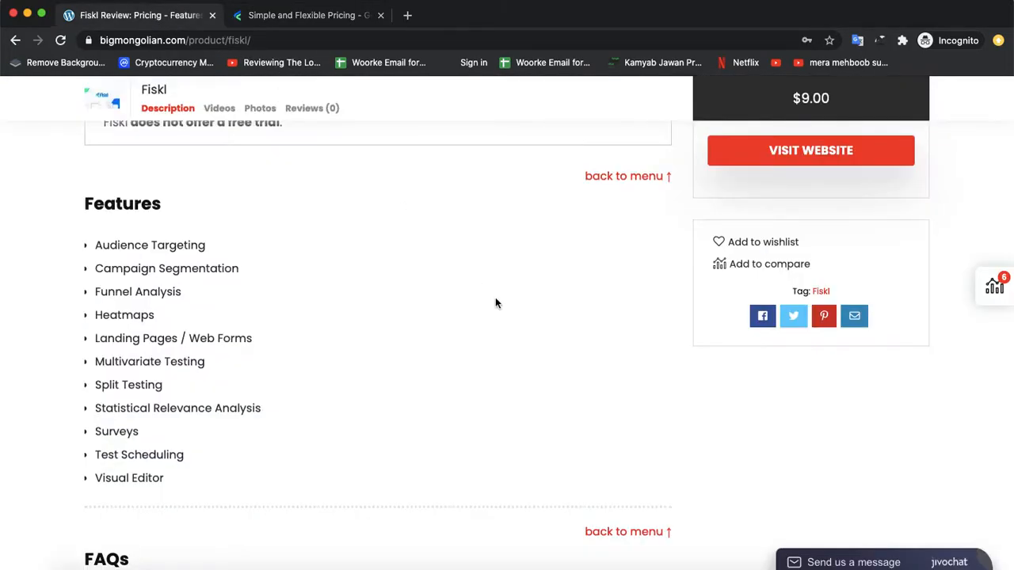
{"action": "scroll", "scroll_direction": "down", "scroll_amount": 3}
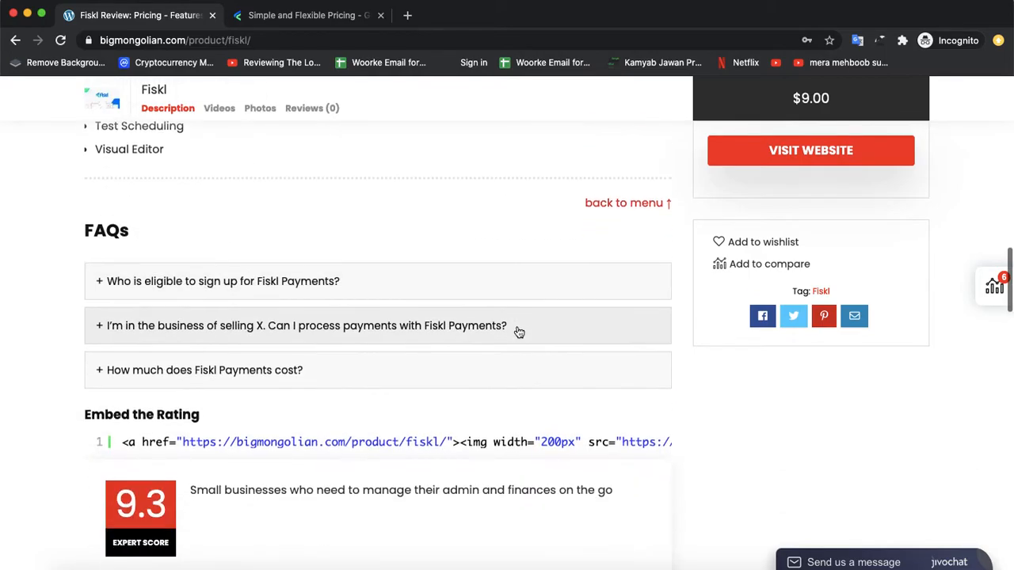
{"action": "scroll", "scroll_direction": "up", "scroll_amount": 3}
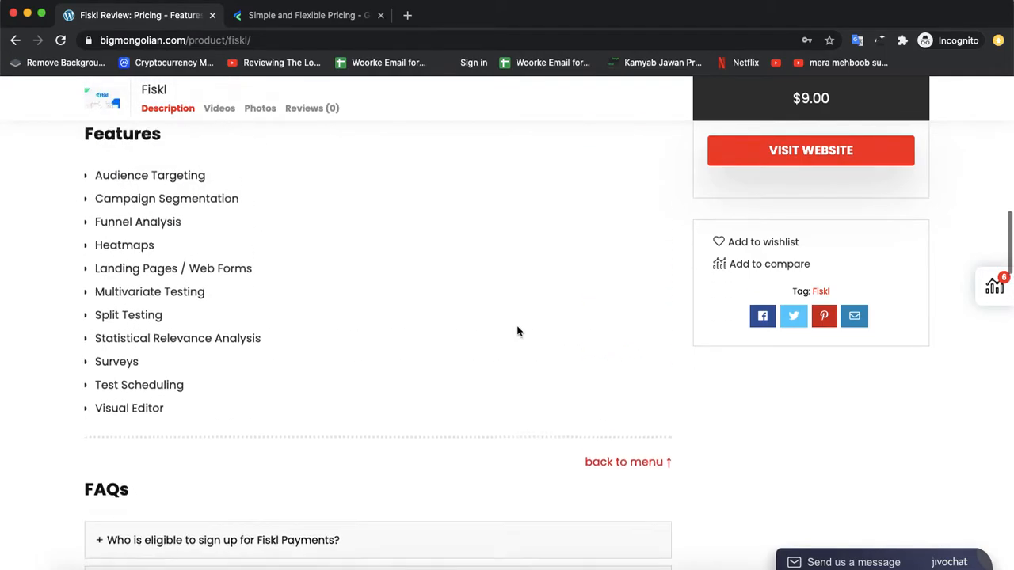
{"action": "scroll", "scroll_direction": "down", "scroll_amount": 3}
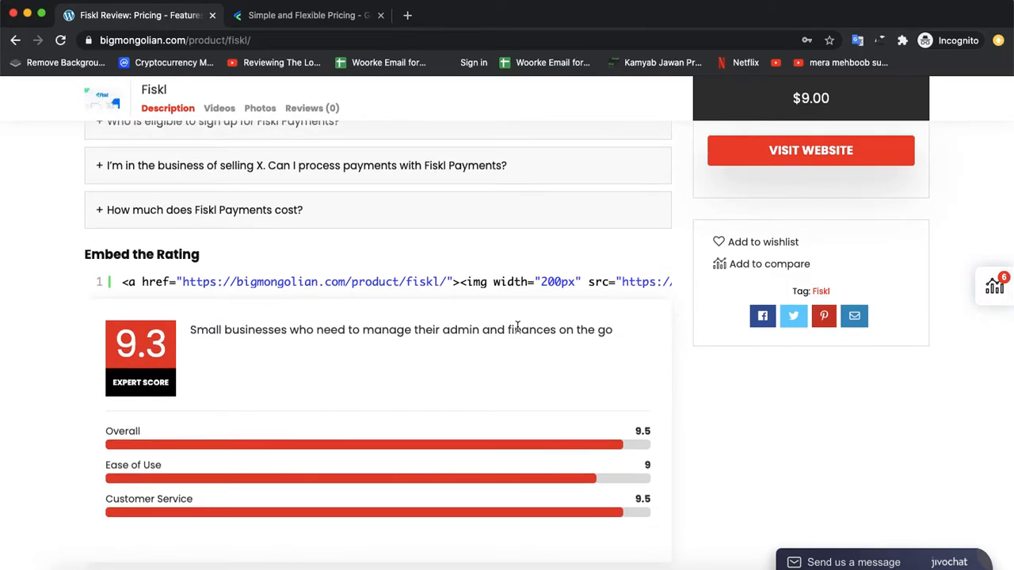
{"action": "scroll", "scroll_direction": "down", "scroll_amount": 3}
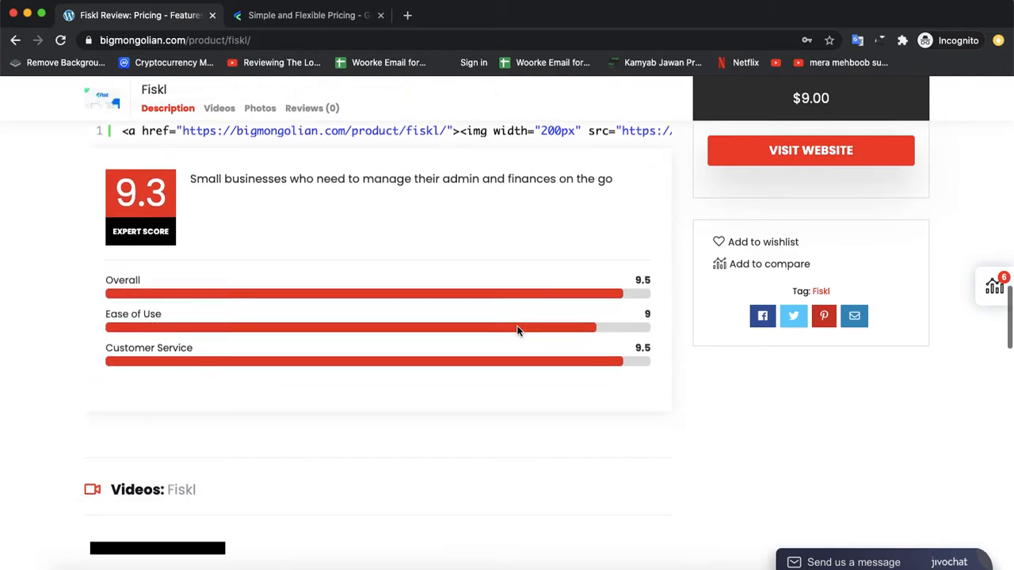
{"action": "scroll", "scroll_direction": "down", "scroll_amount": 3}
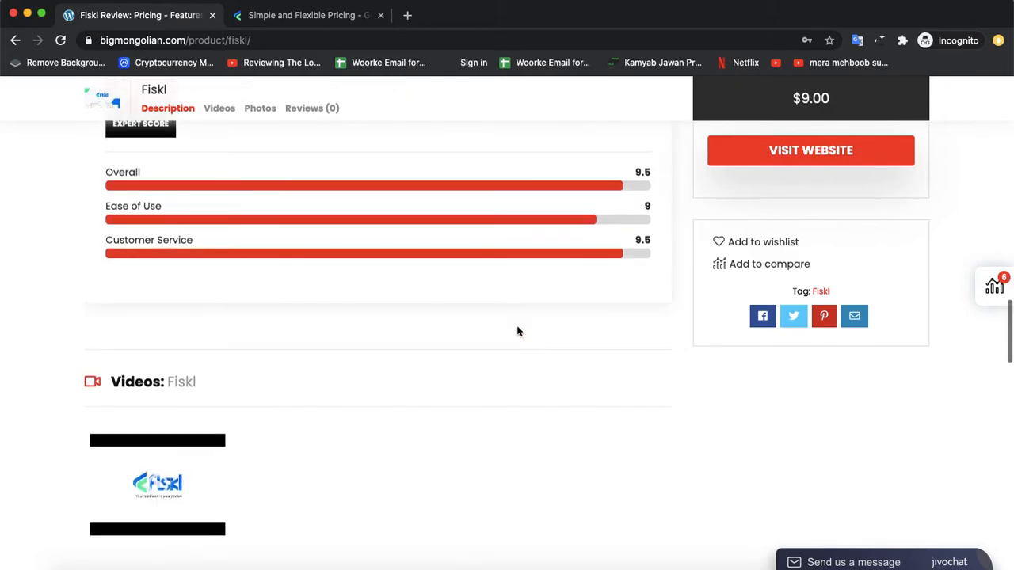
{"action": "scroll", "scroll_direction": "up", "scroll_amount": 3}
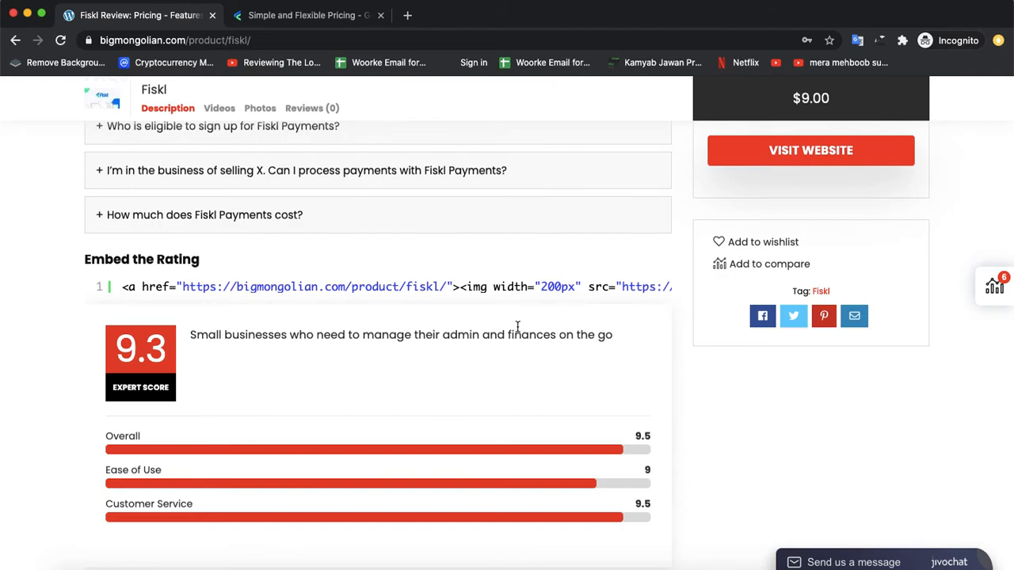
{"action": "mouse_move", "coordinate": [516, 326]}
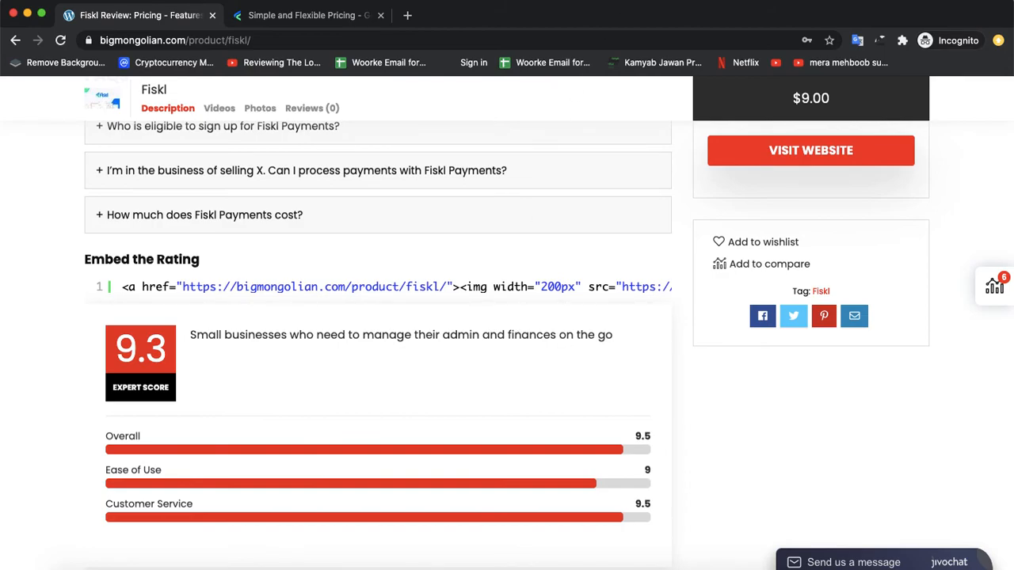